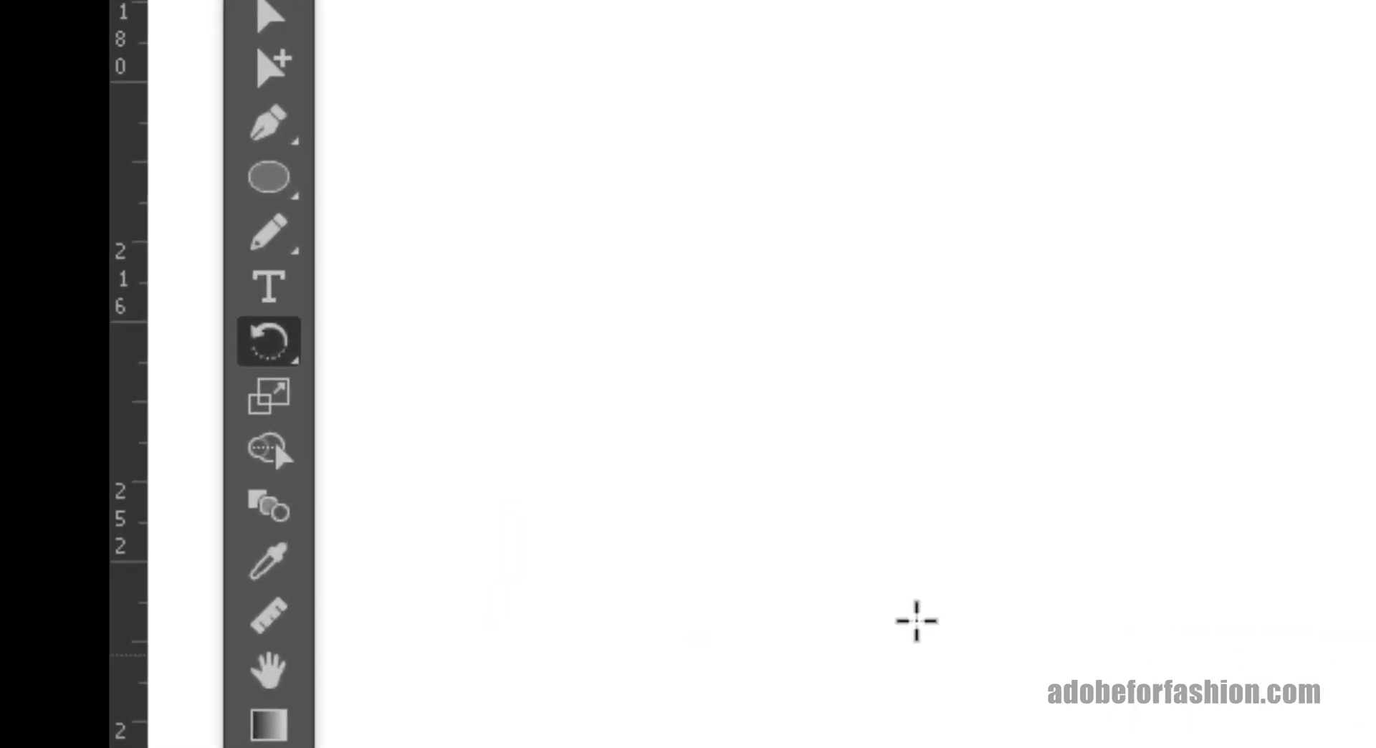
mouse_move(268, 341)
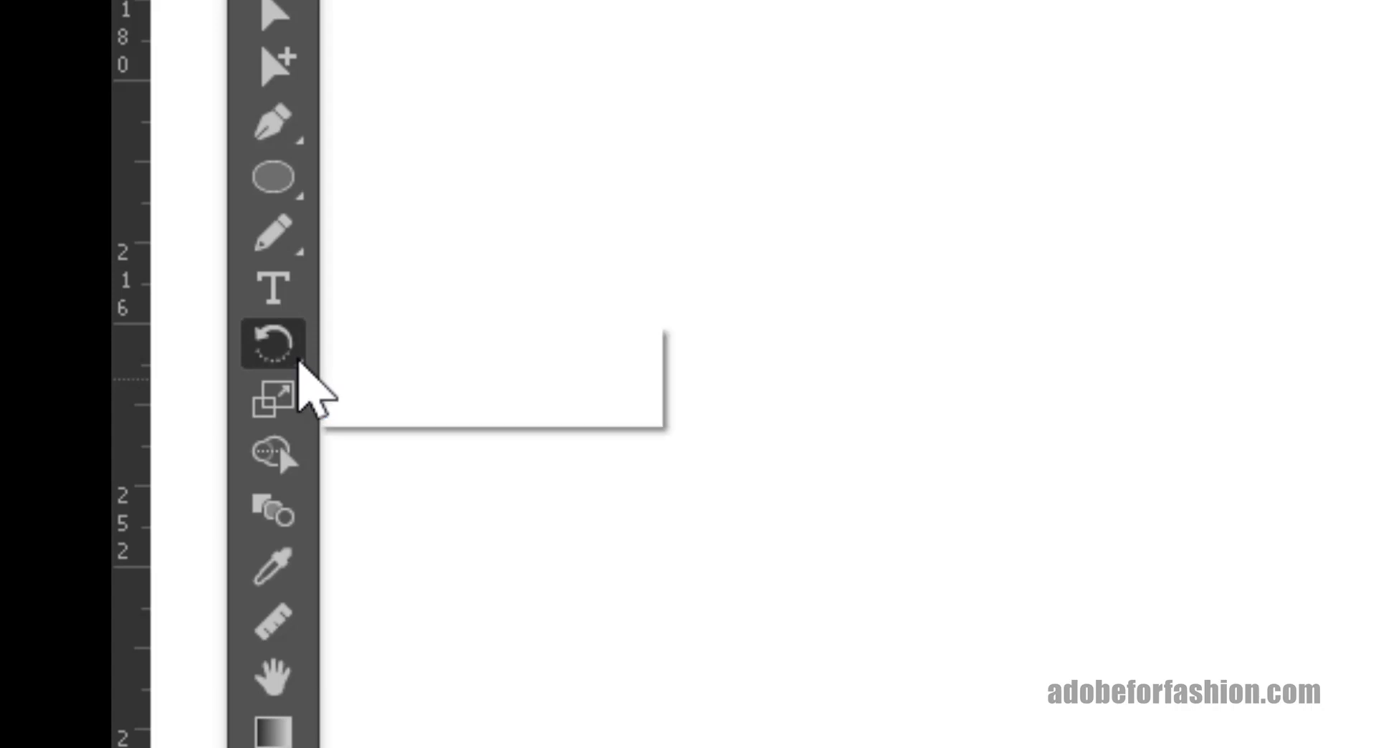
Draw a tall, narrow ellipse on the artboard with the Ellipse tool.
click(272, 342)
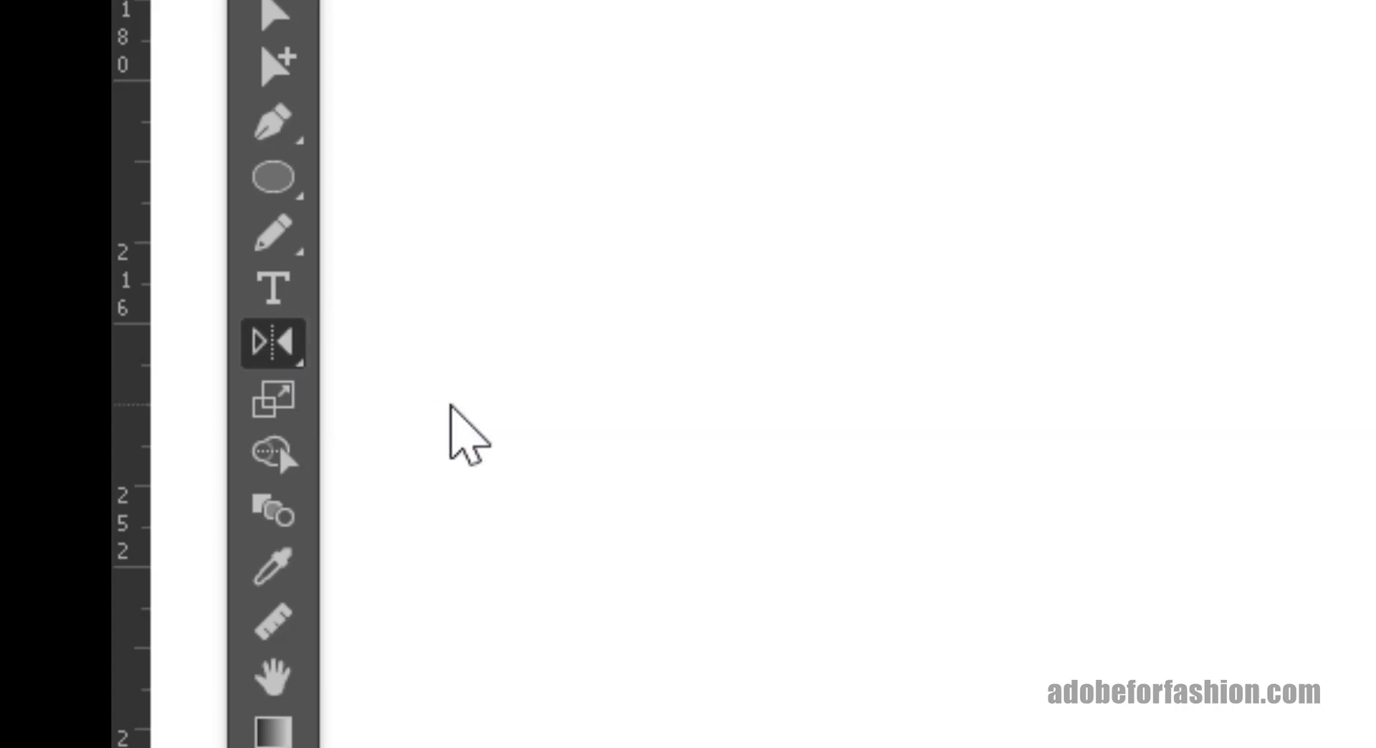
click(272, 342)
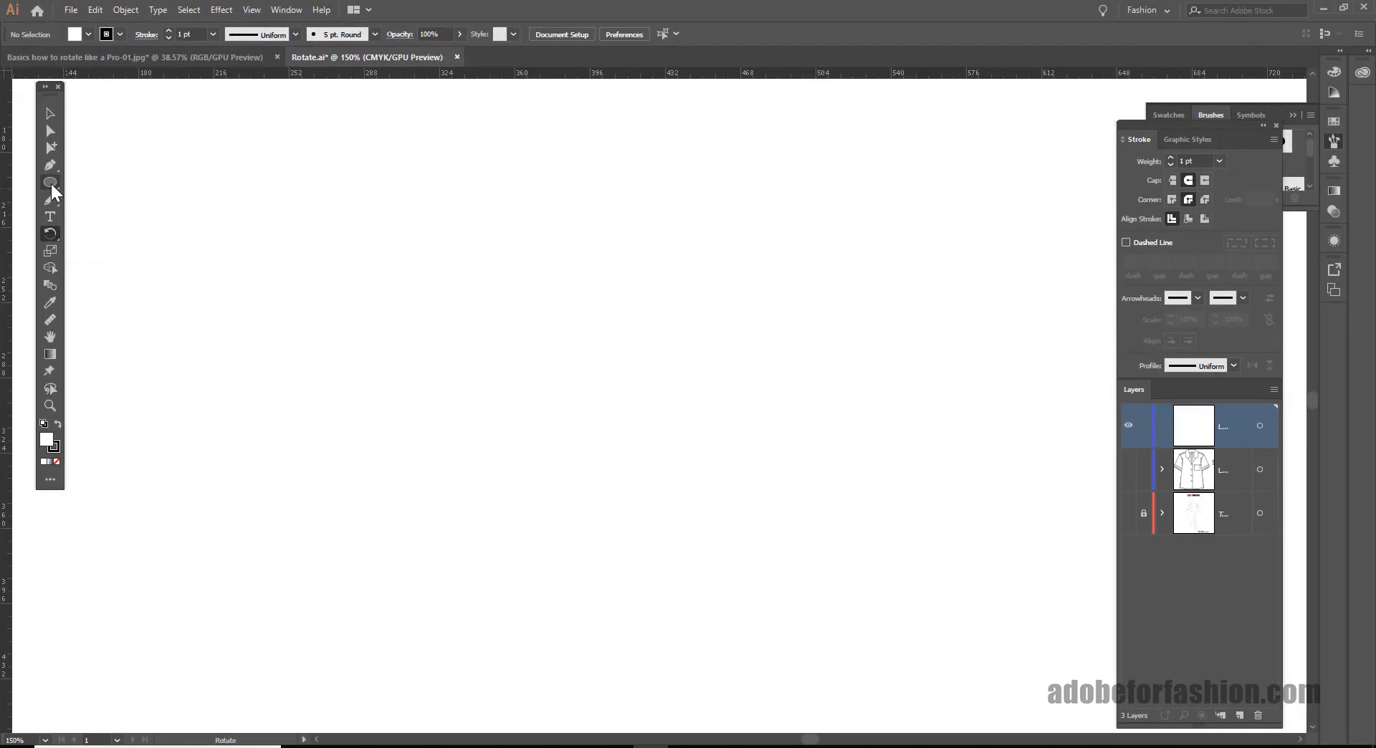
click(50, 181)
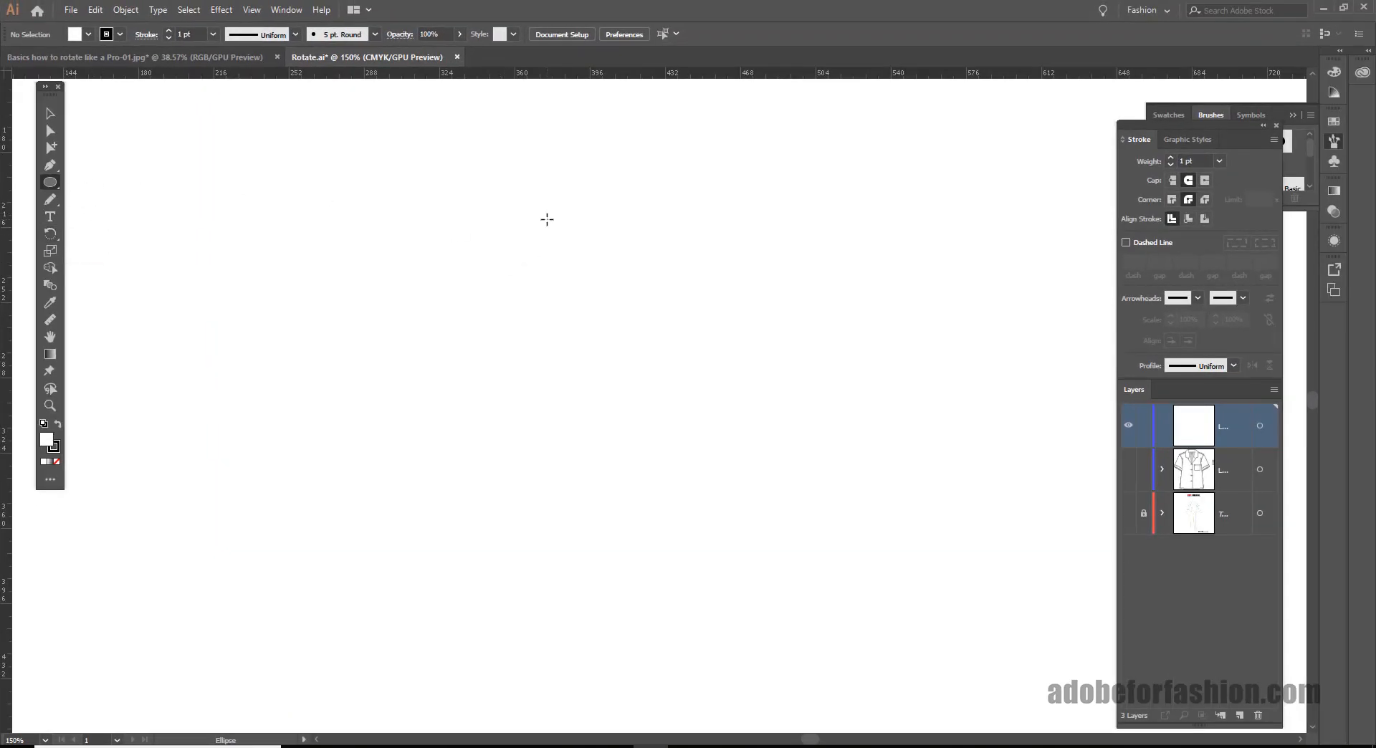
drag(559, 220, 559, 529)
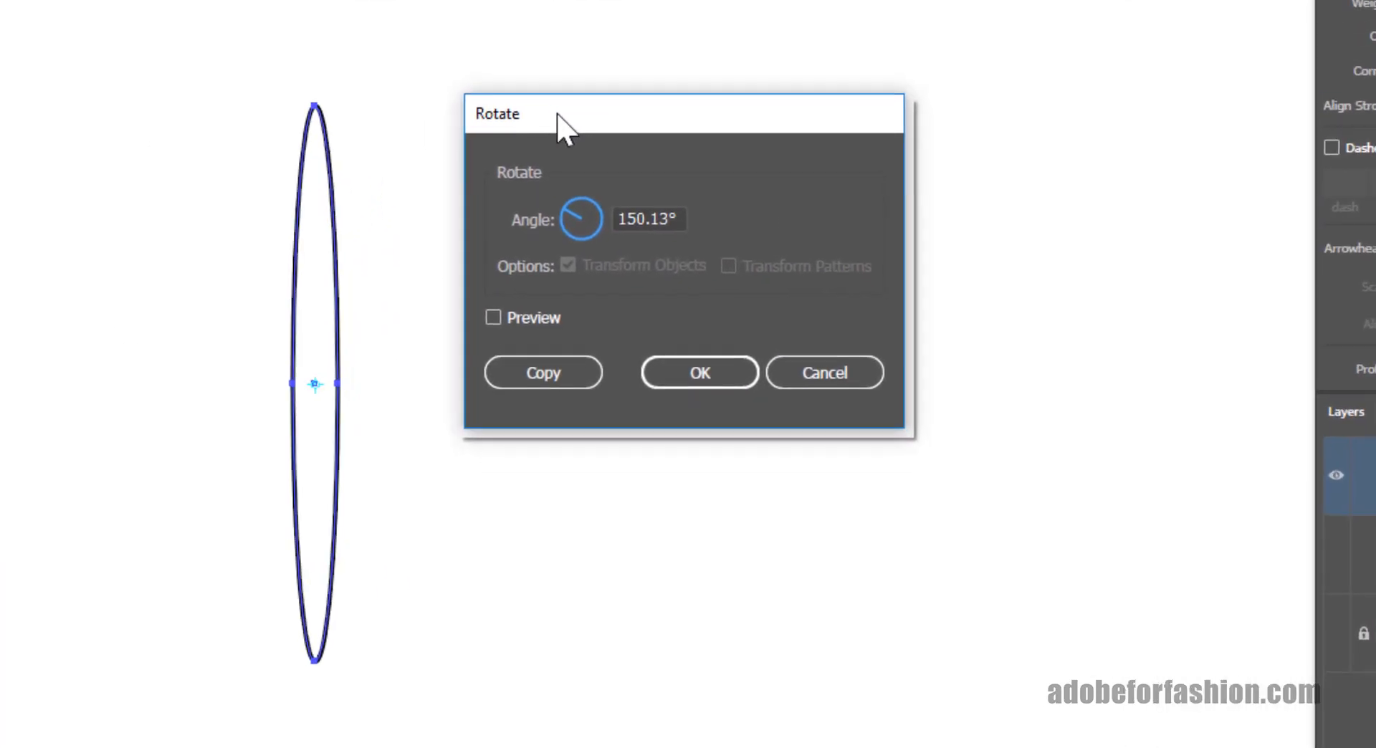
Rotate the ellipse 30 degrees using the Rotate dialog's Angle field.
click(647, 220)
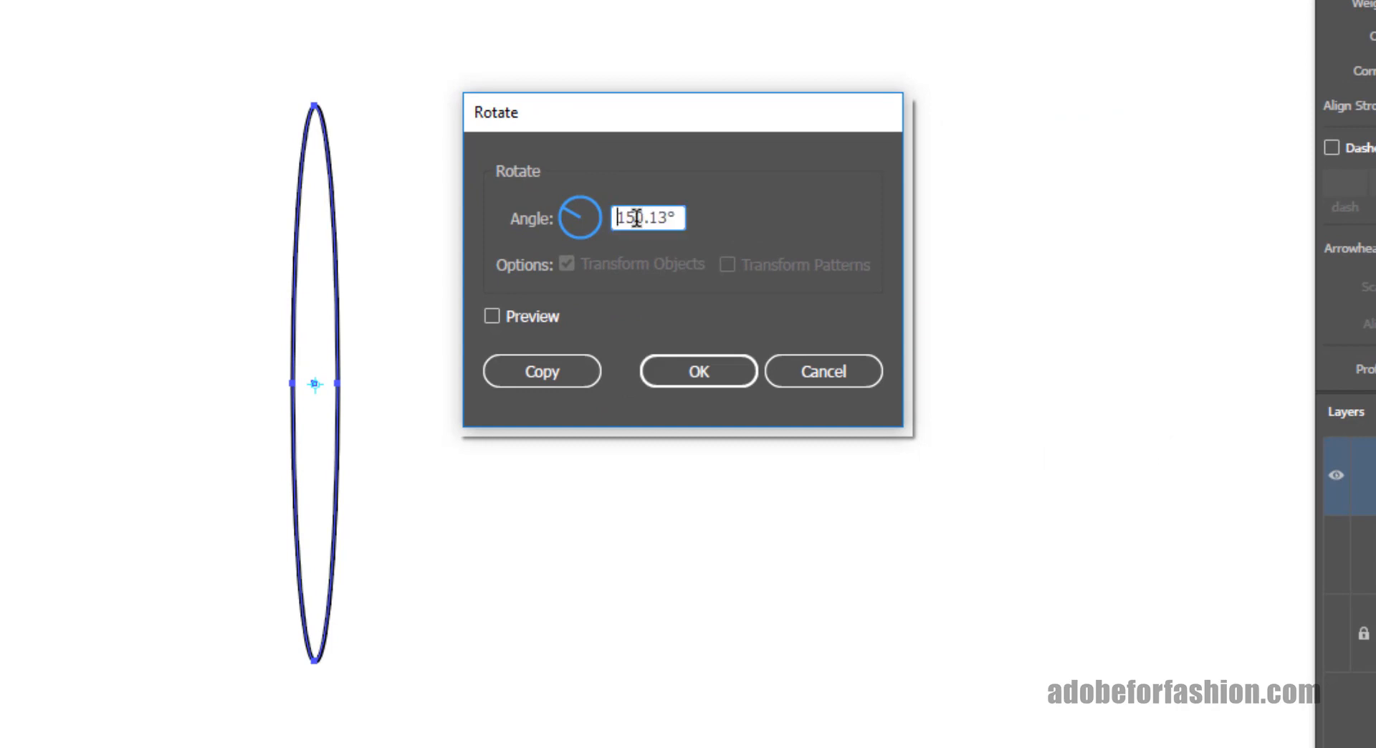
text(30)
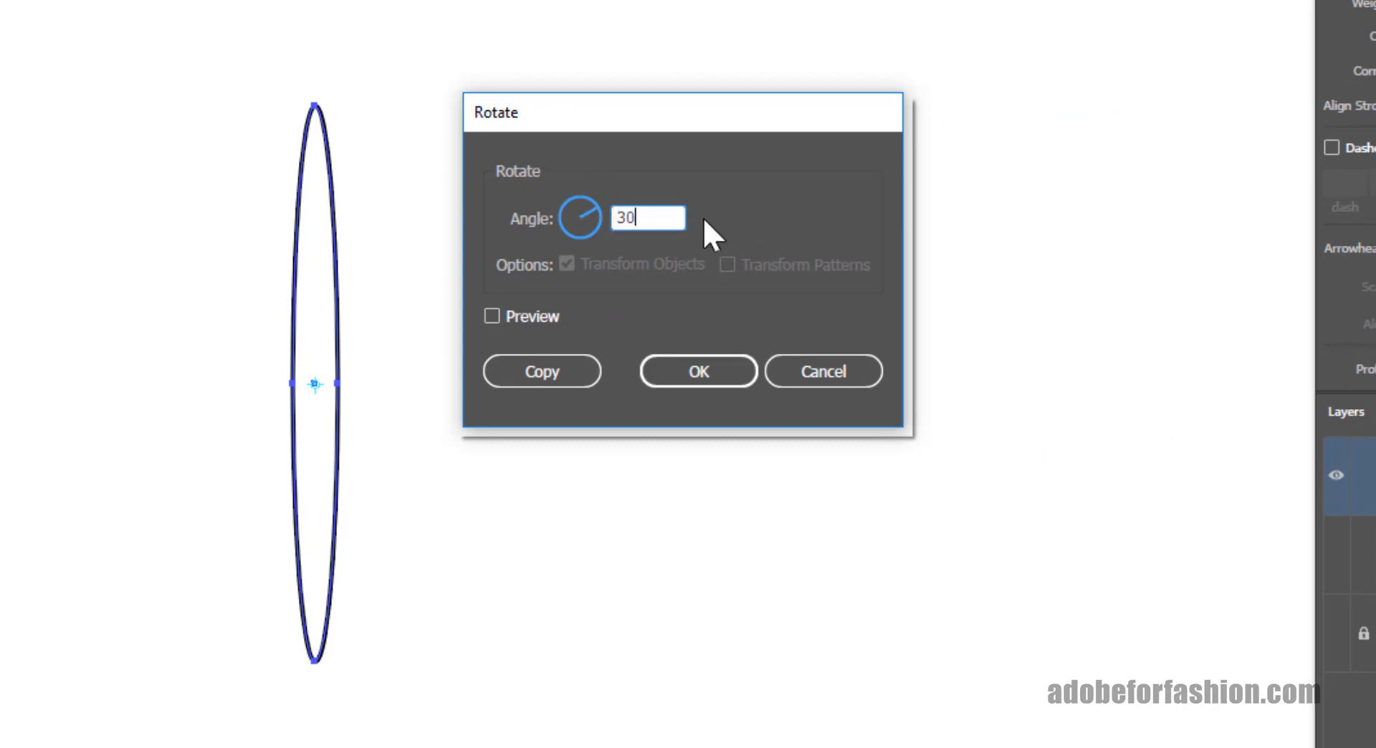
click(491, 317)
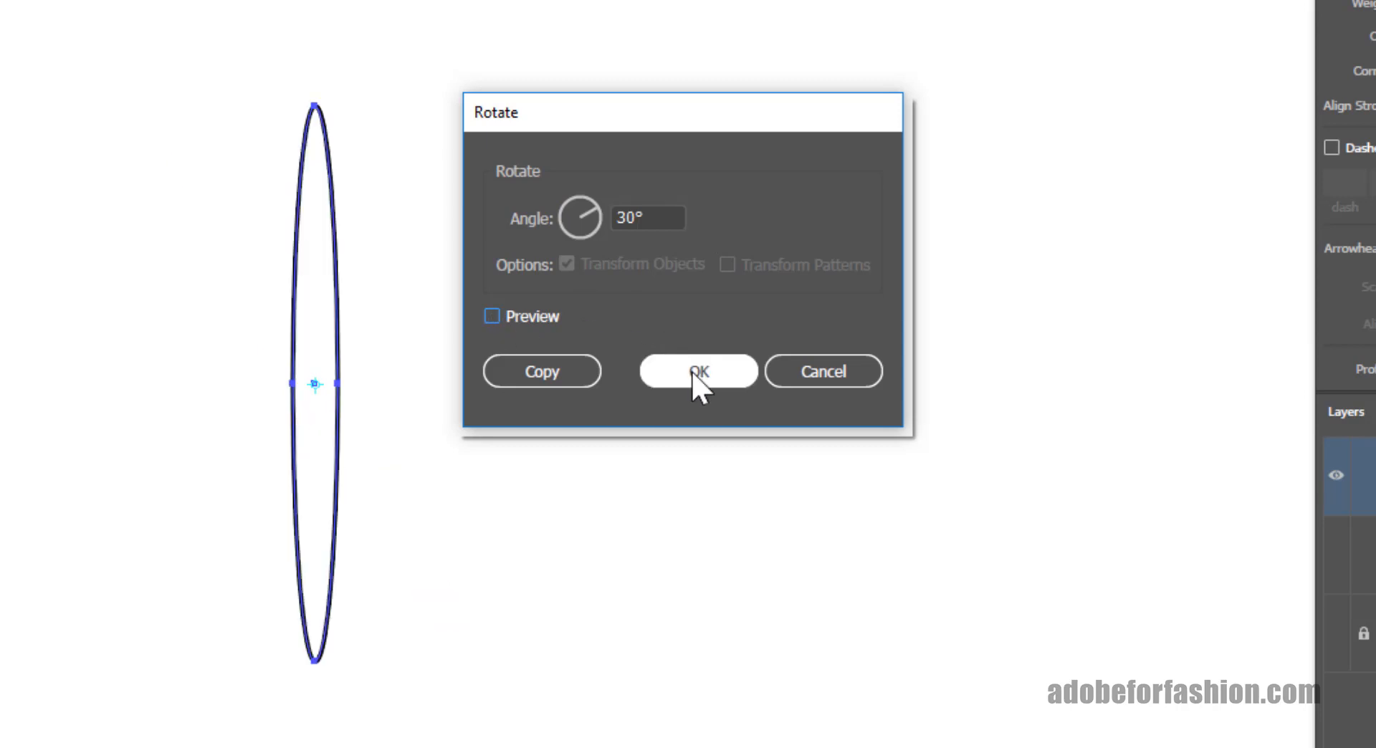
click(696, 373)
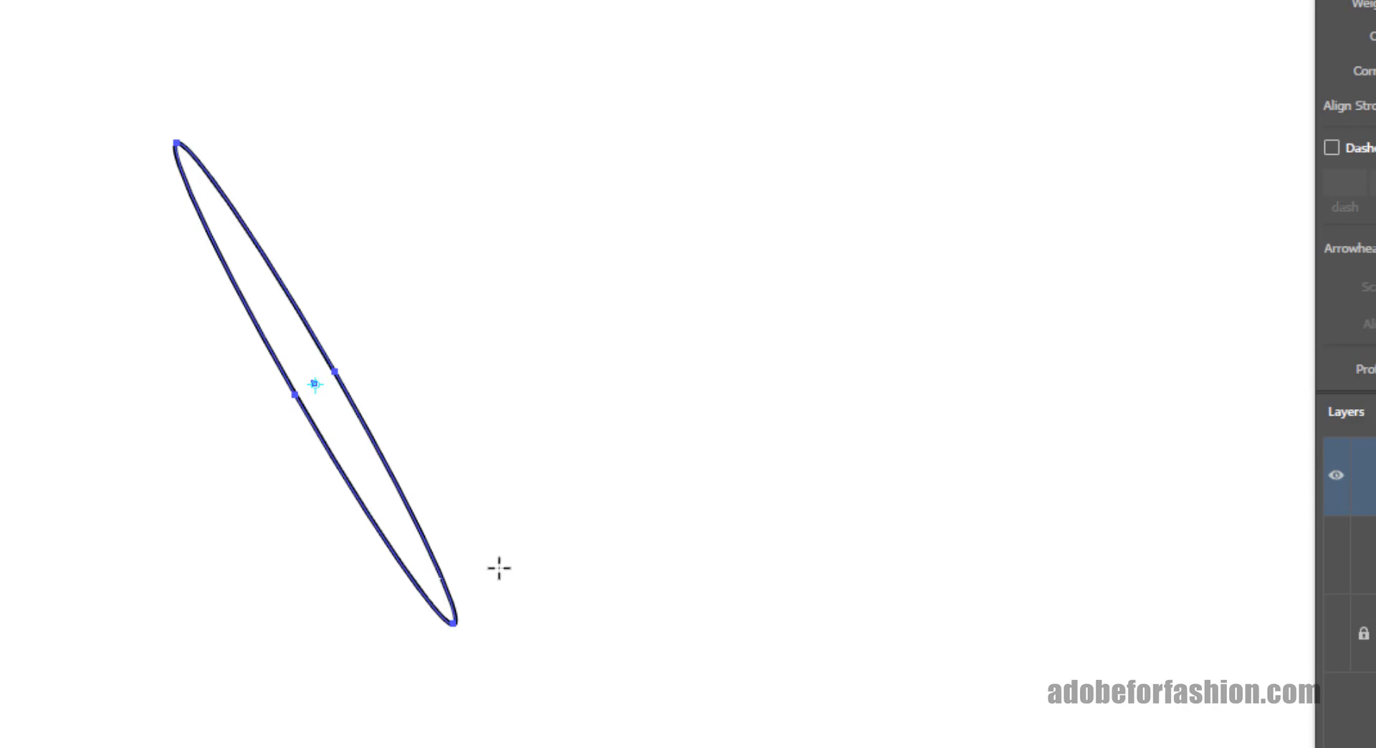
mouse_move(522, 513)
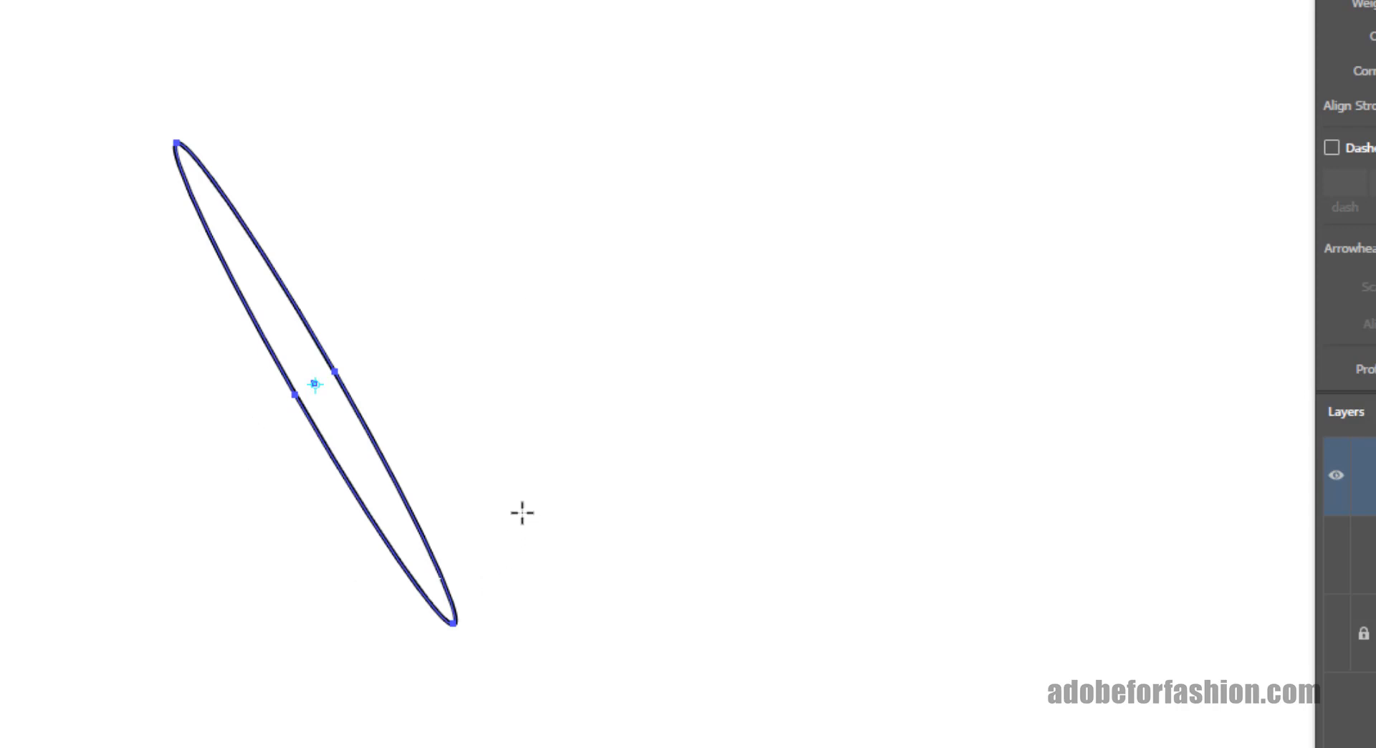
mouse_move(541, 471)
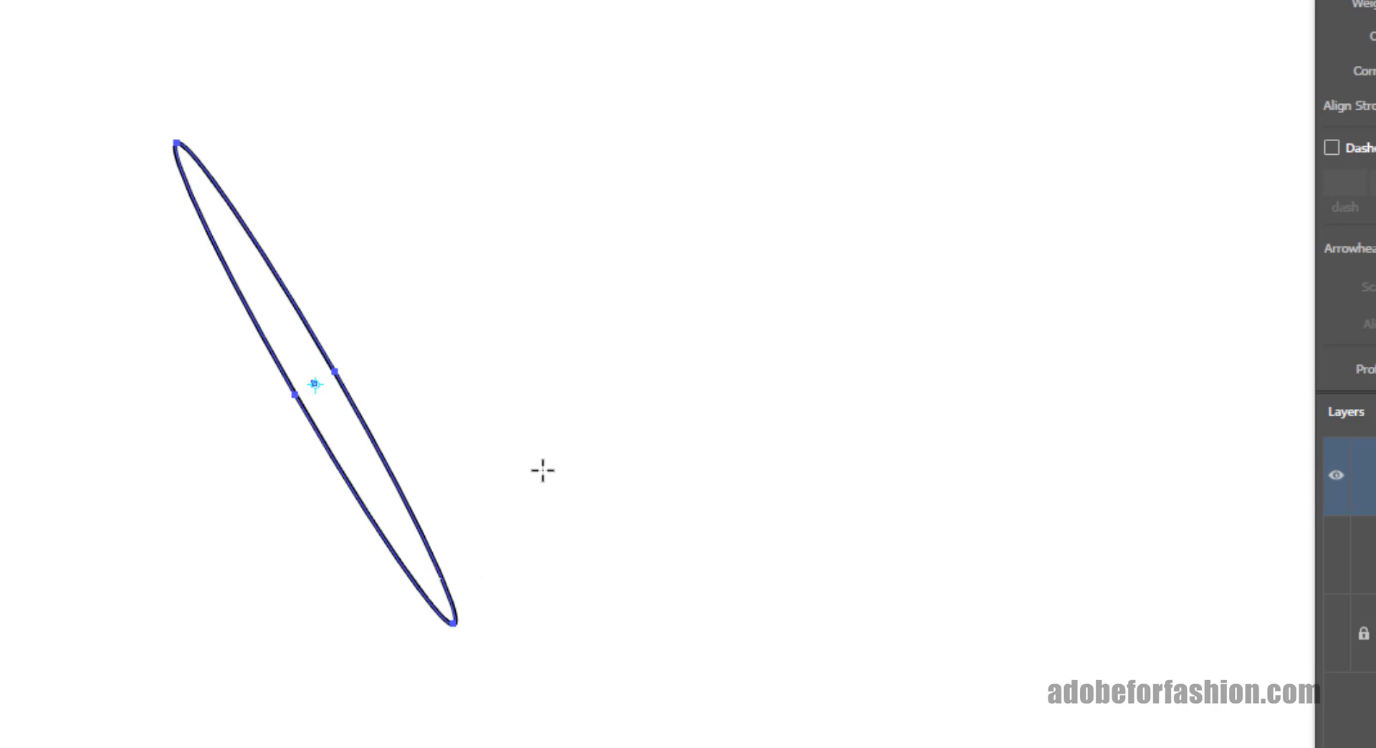
mouse_move(174, 22)
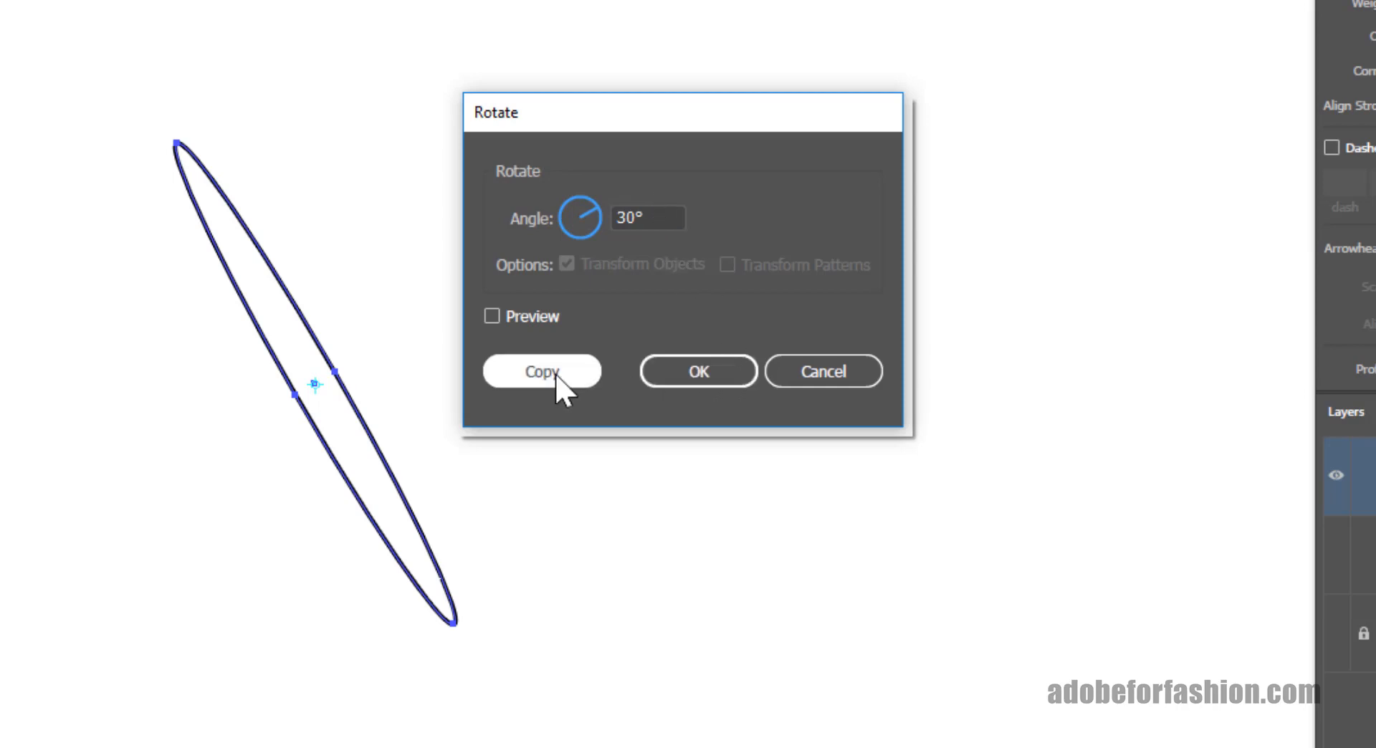
Add two 30-degree rotated copies of the ellipse using Copy.
click(541, 370)
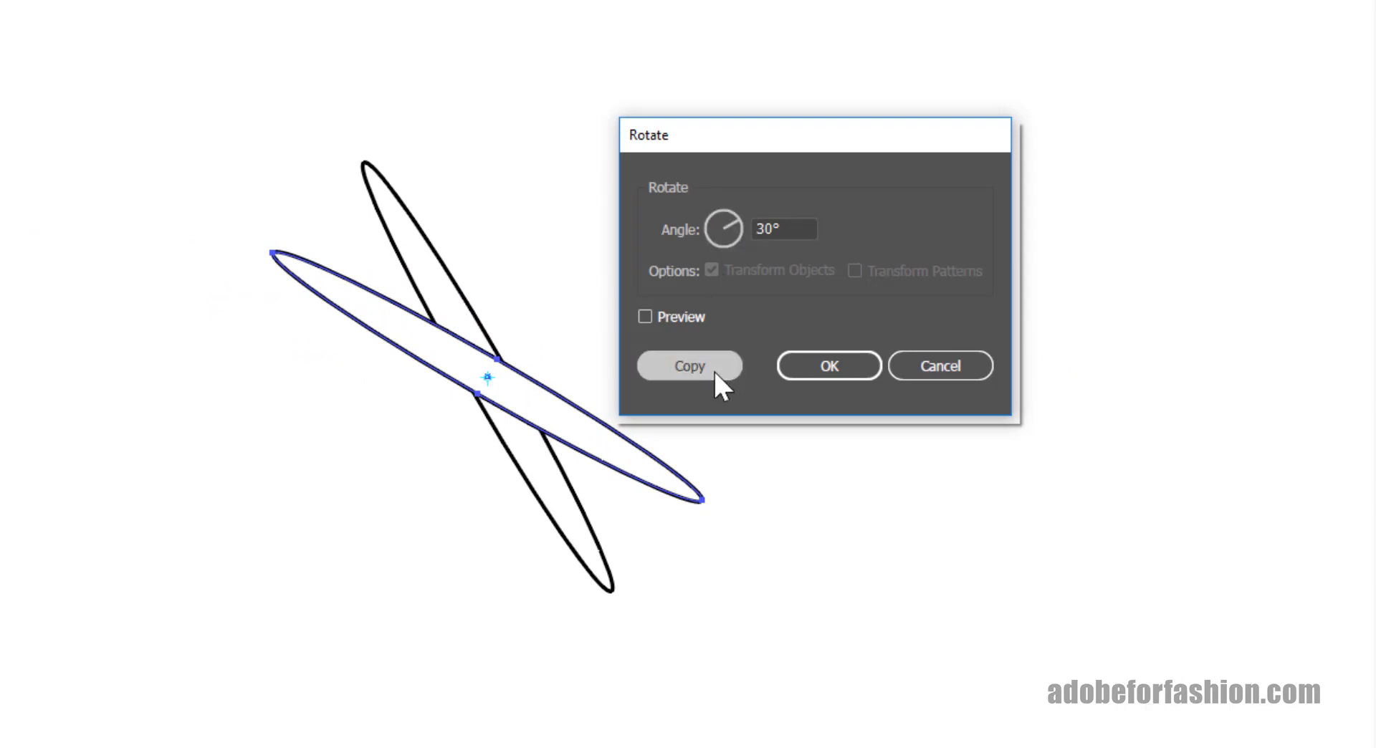
click(689, 365)
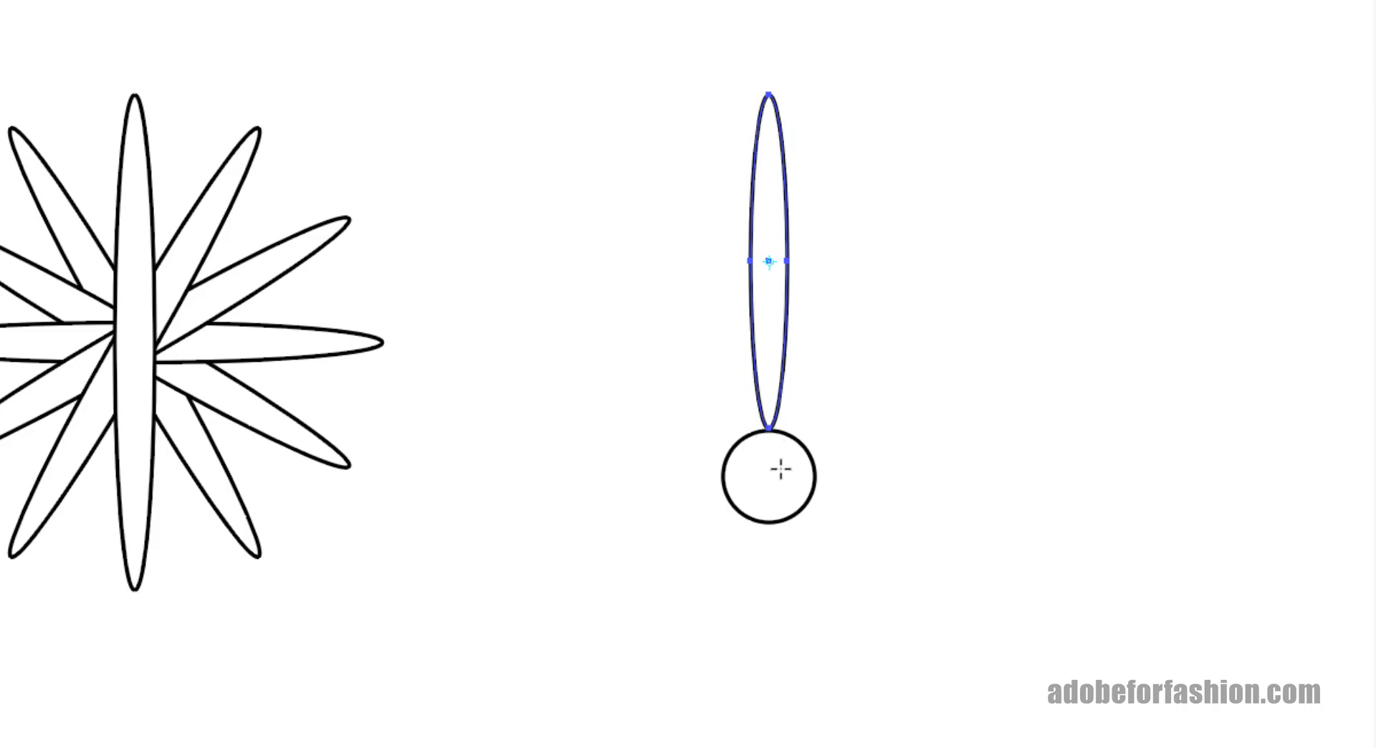
Pivot on the circle's centre, copy the petal at 30°, and repeat with Ctrl+D.
click(778, 468)
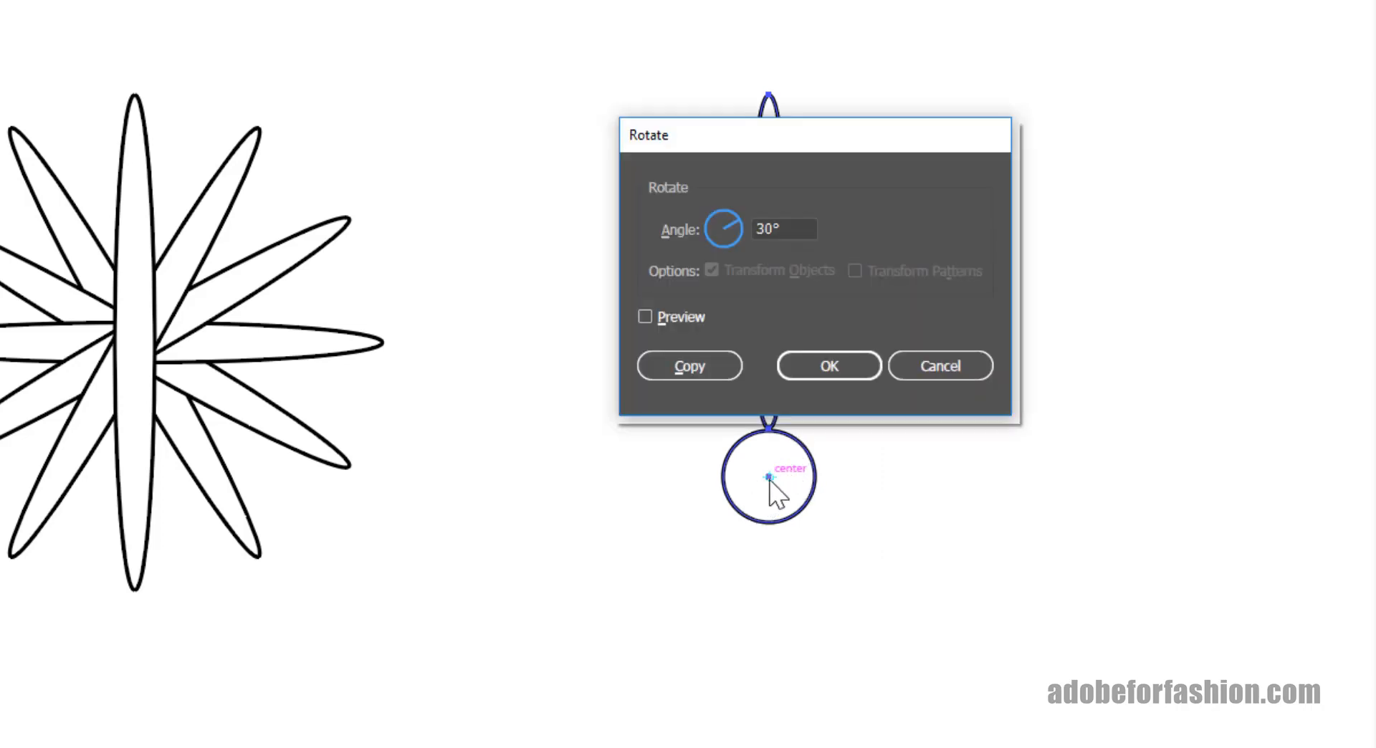
mouse_move(785, 166)
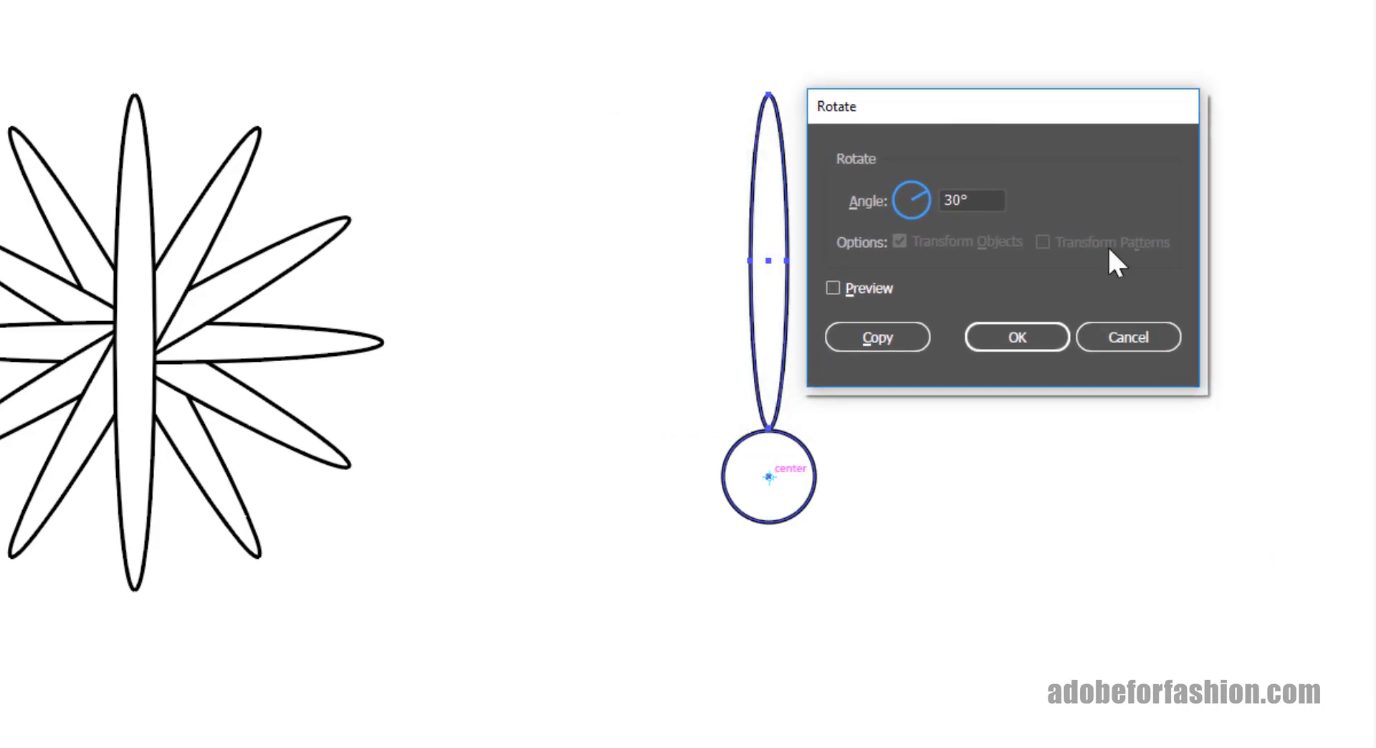
click(983, 201)
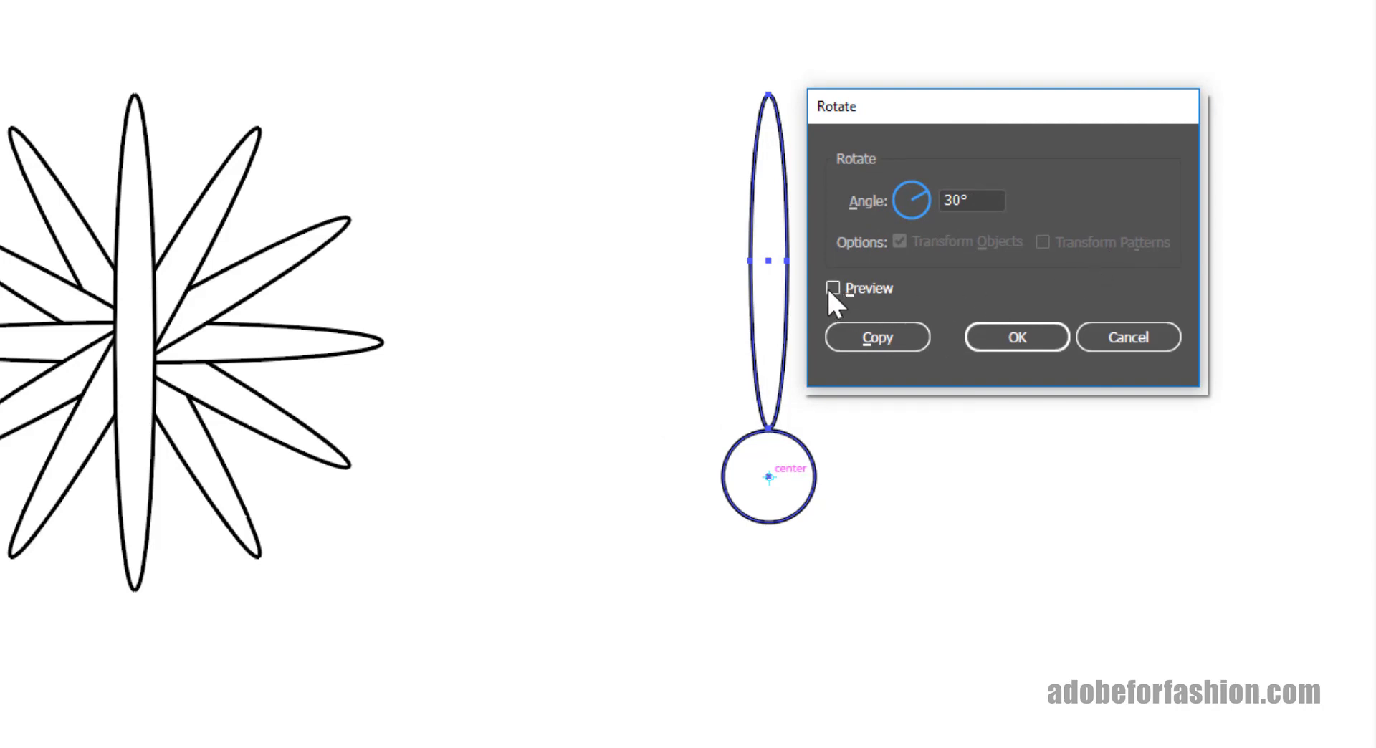
click(834, 289)
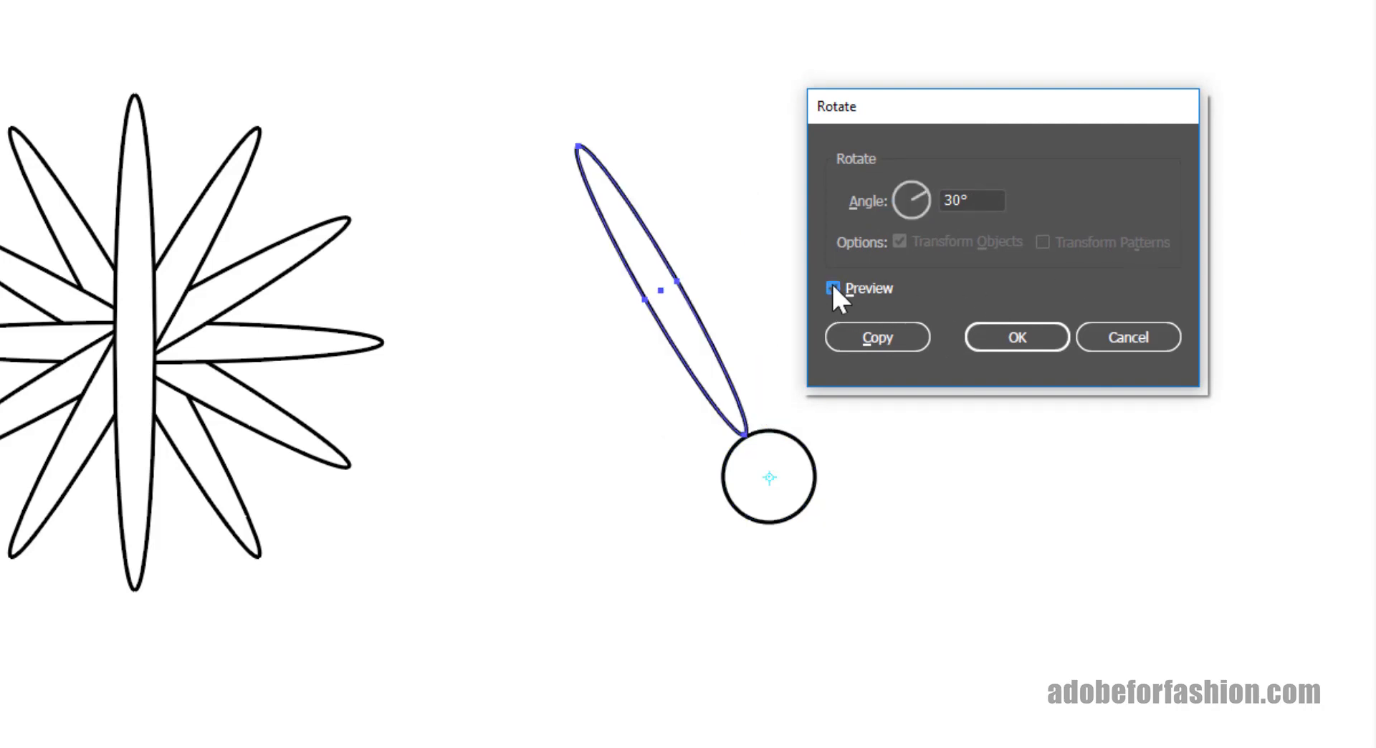
click(877, 337)
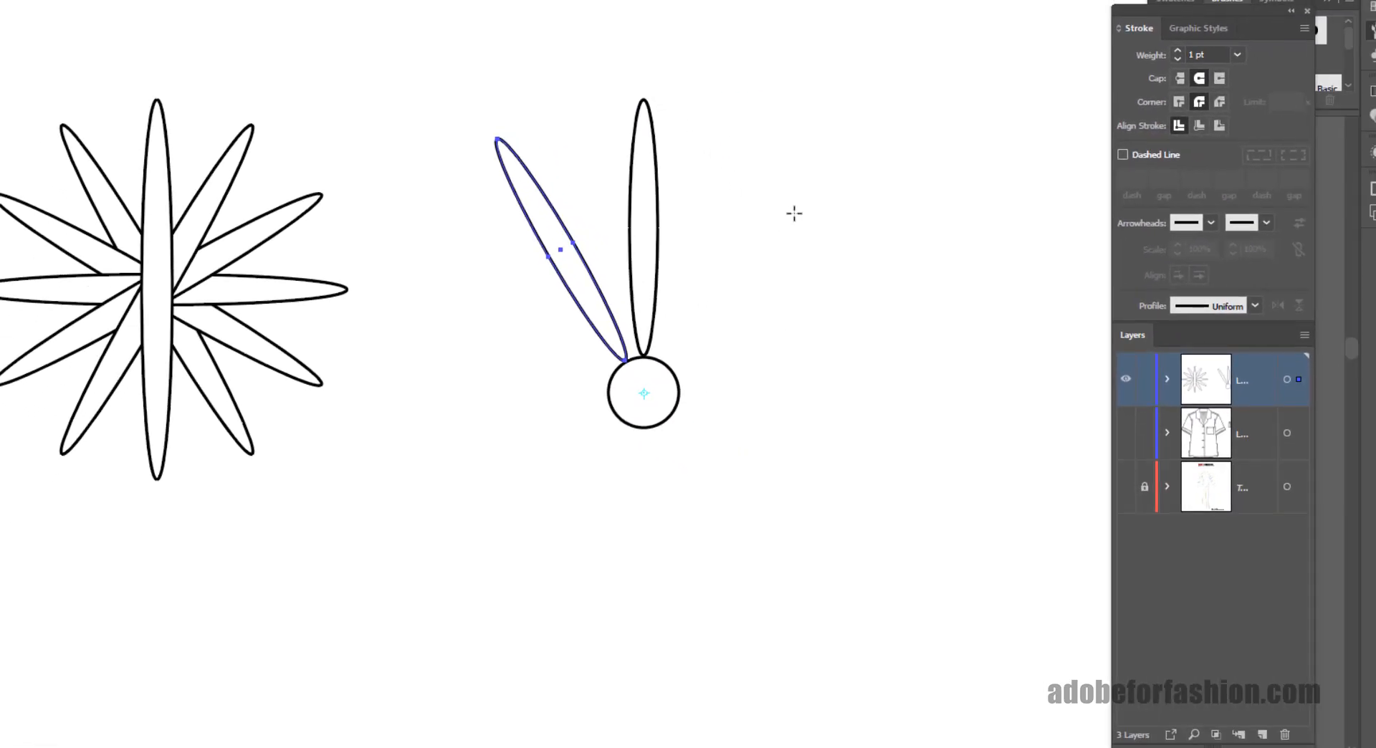
key(Ctrl+D)
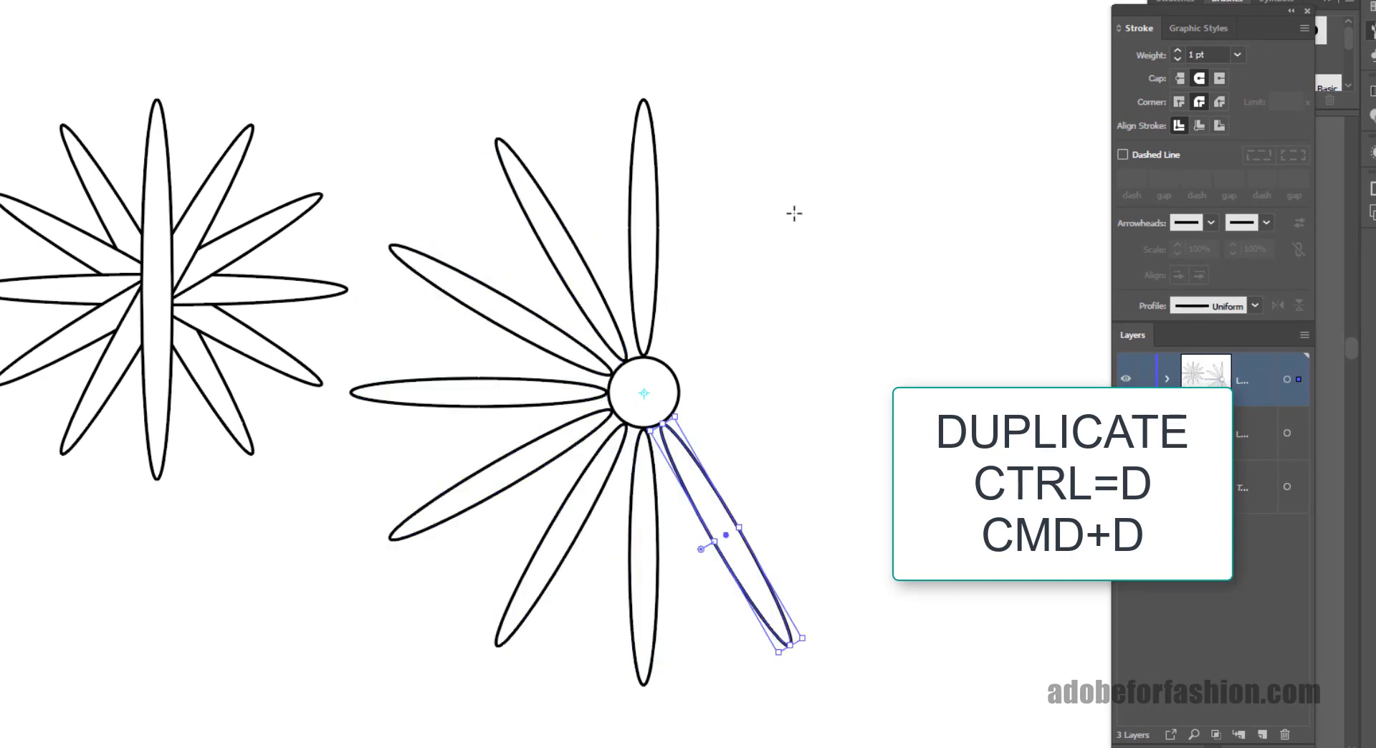
key(Ctrl+D)
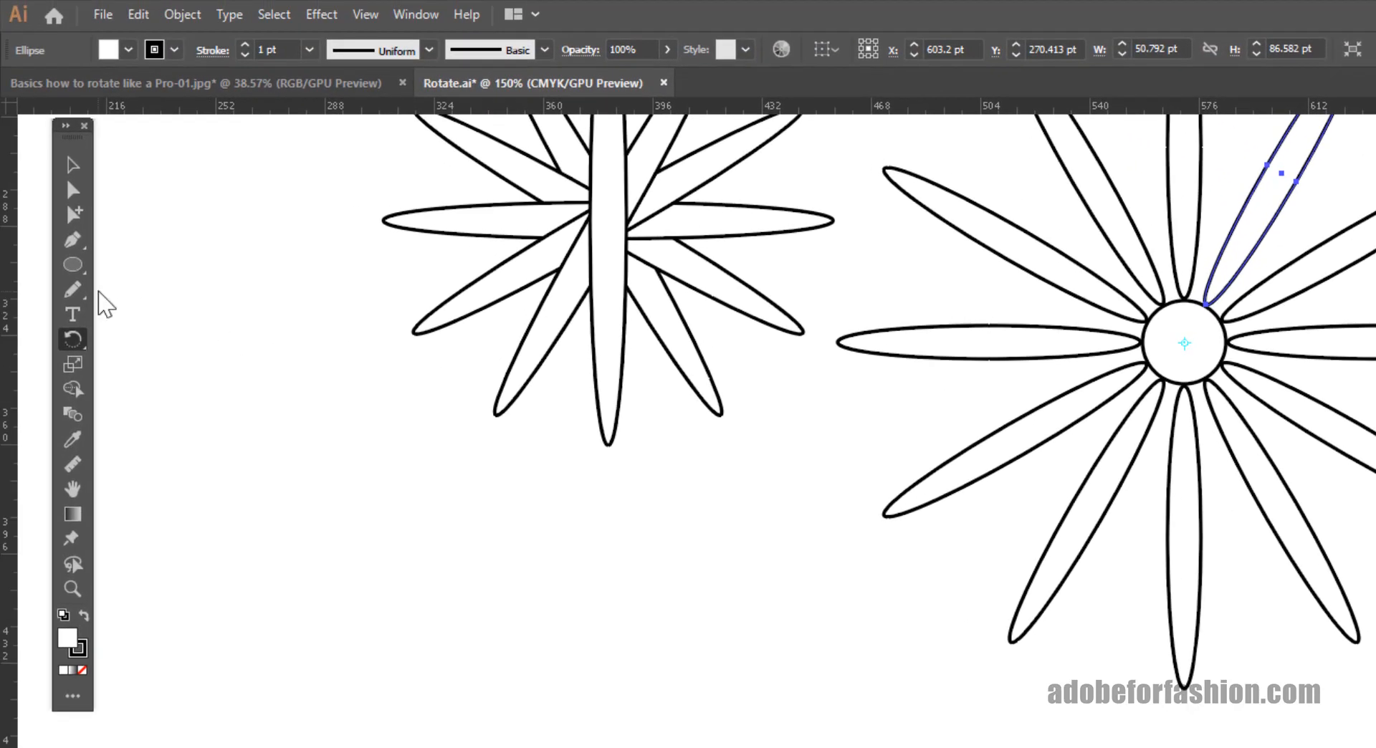
mouse_move(72, 265)
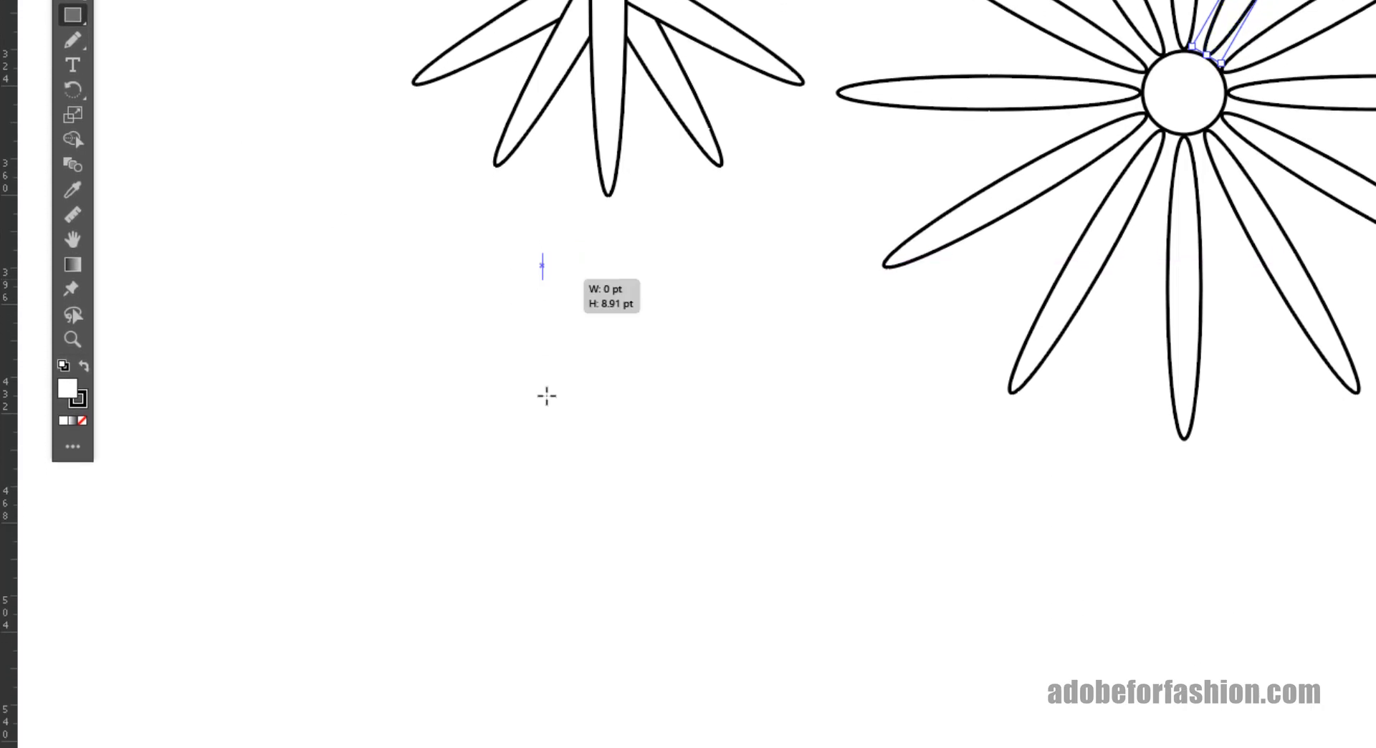
Draw a tall rectangle and rotate it around its top-right corner, then a lower-edge point.
drag(543, 263, 636, 575)
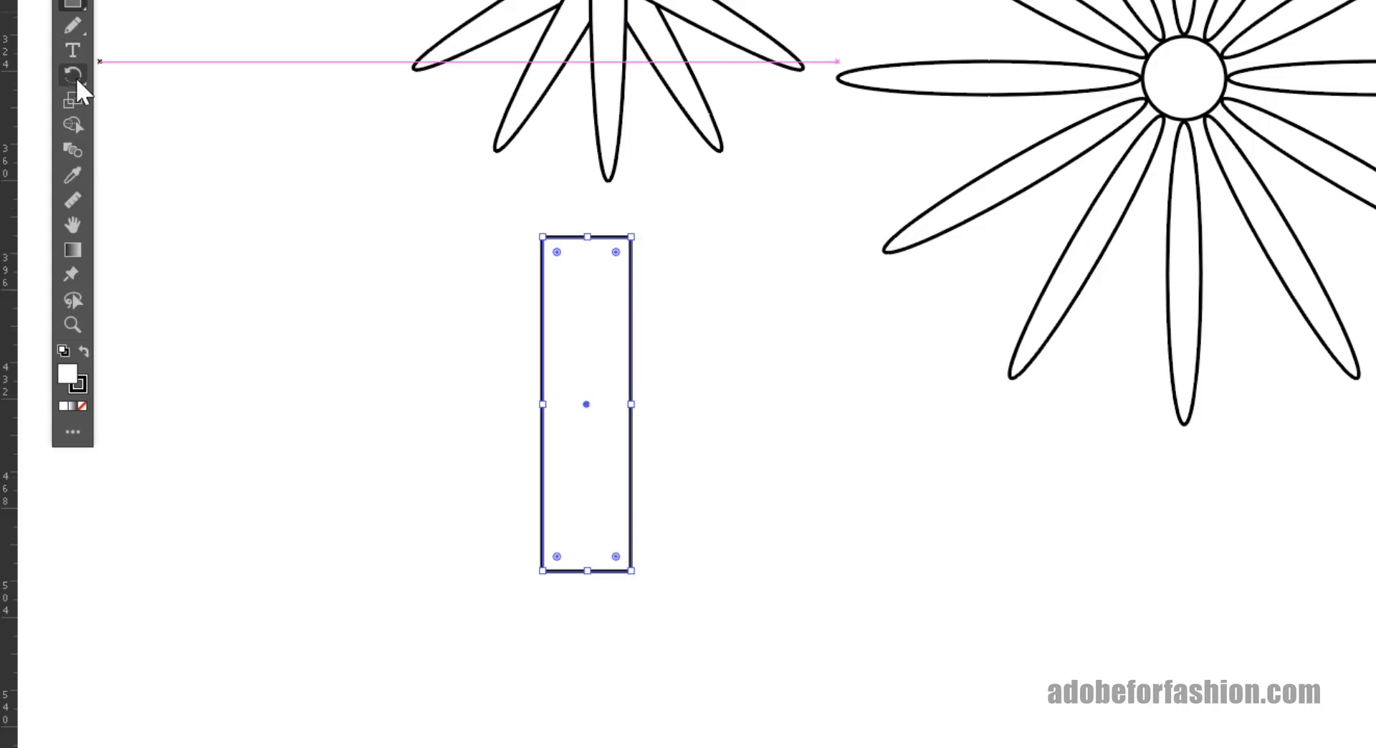
click(70, 73)
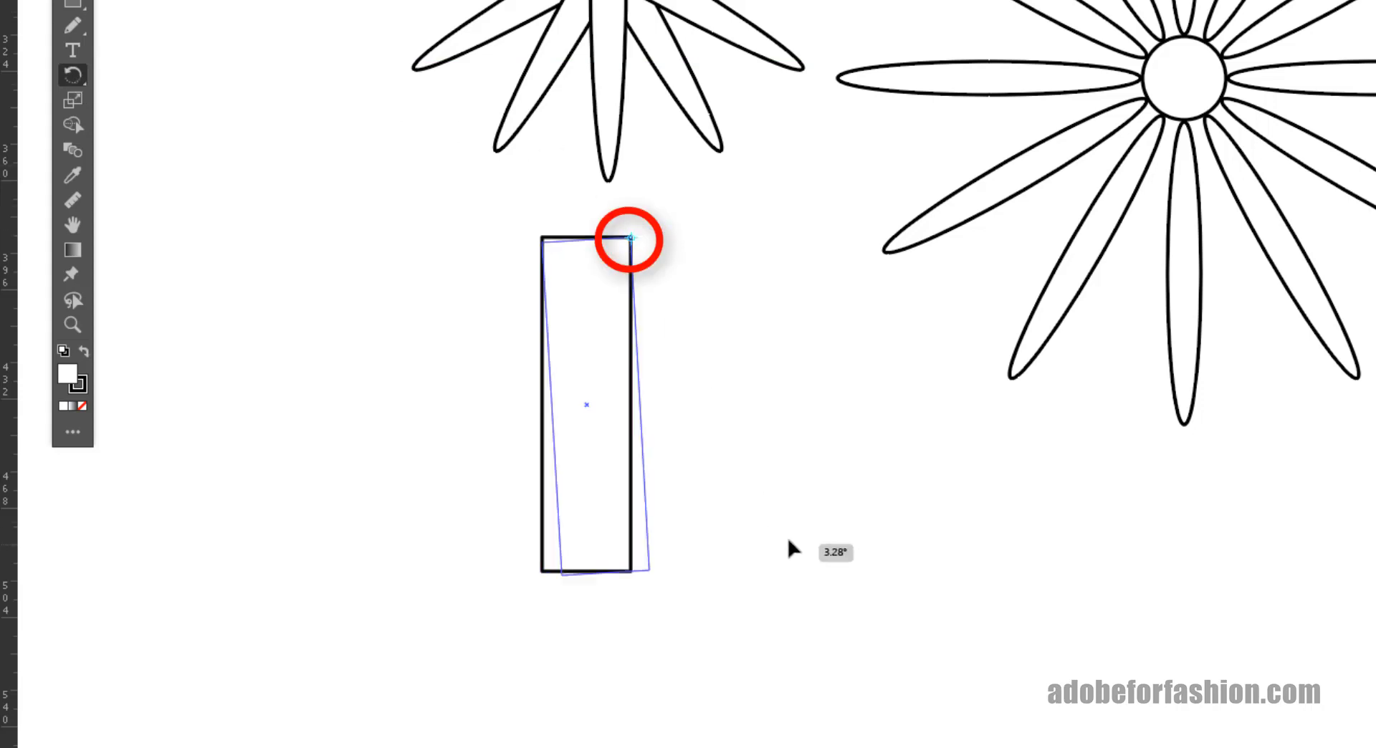
drag(790, 549, 884, 276)
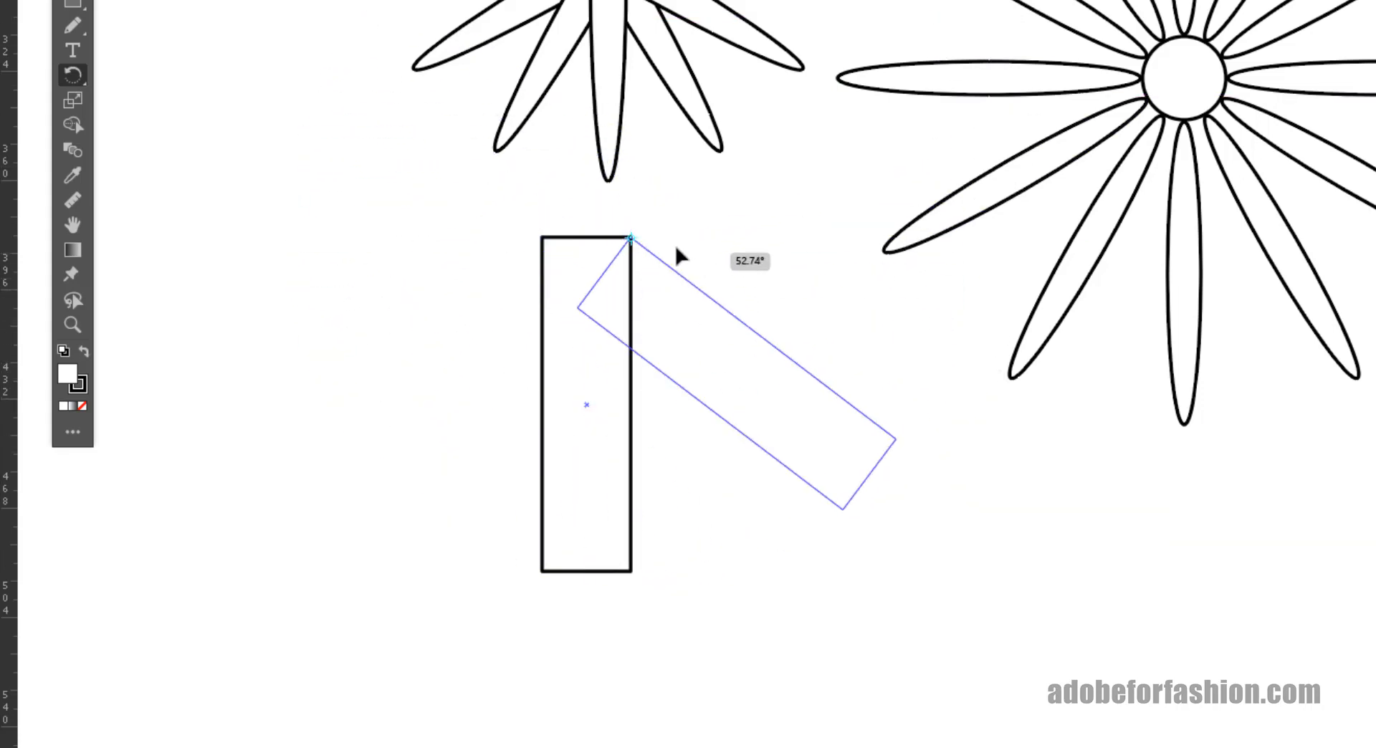
drag(680, 256, 569, 270)
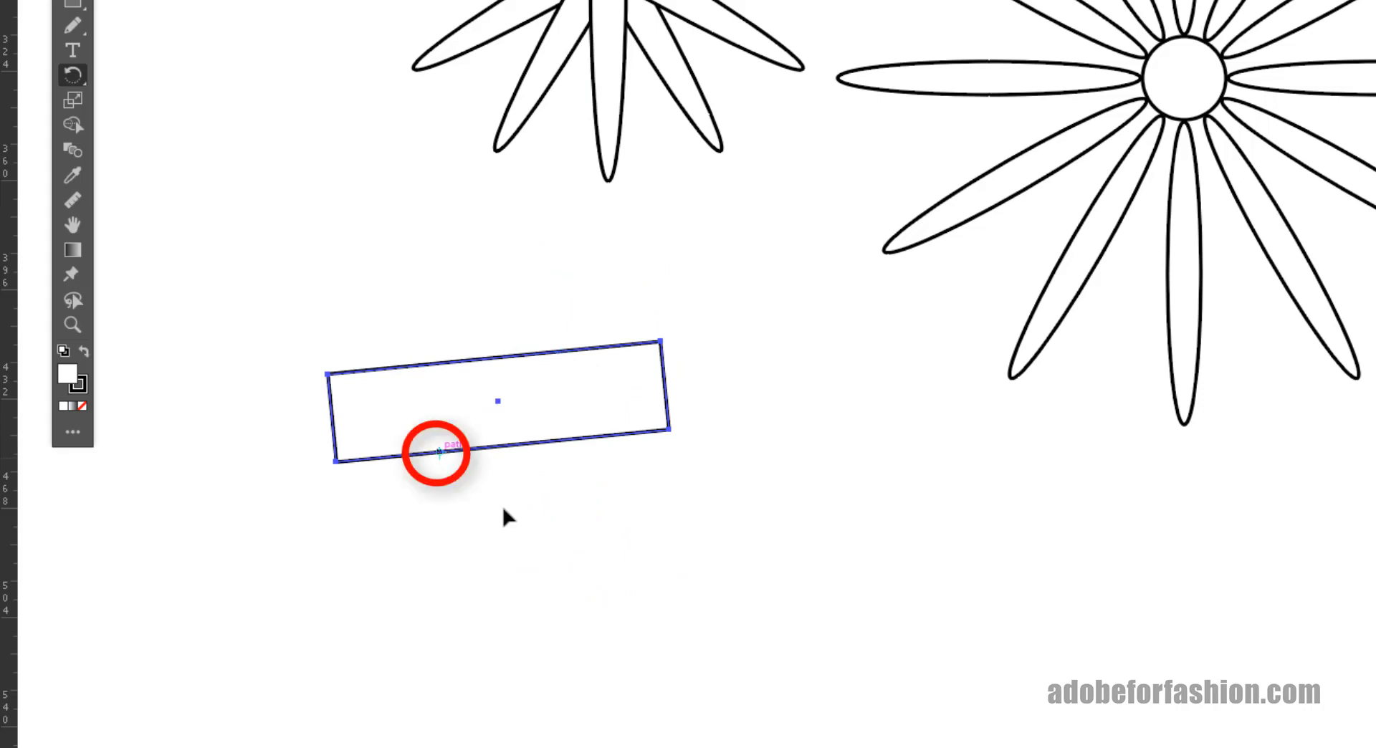
drag(436, 454, 825, 195)
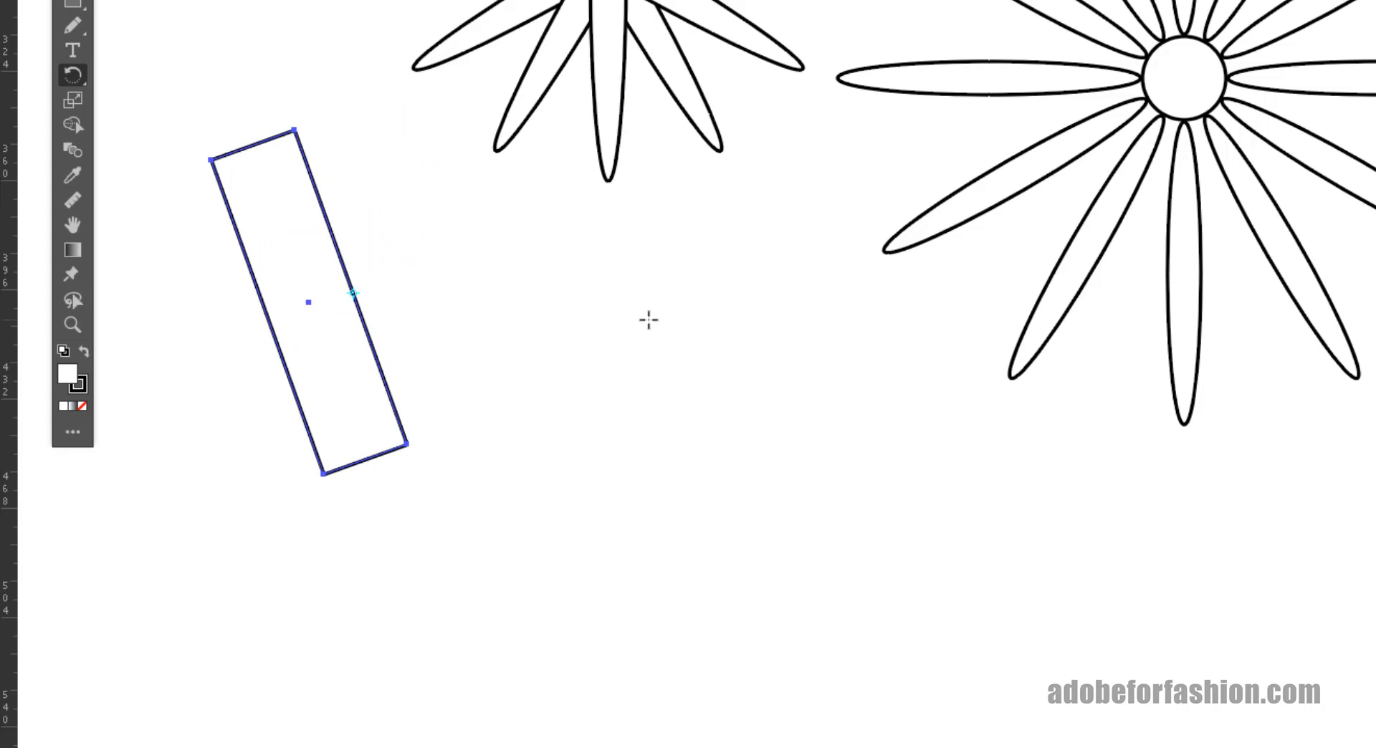
mouse_move(1229, 637)
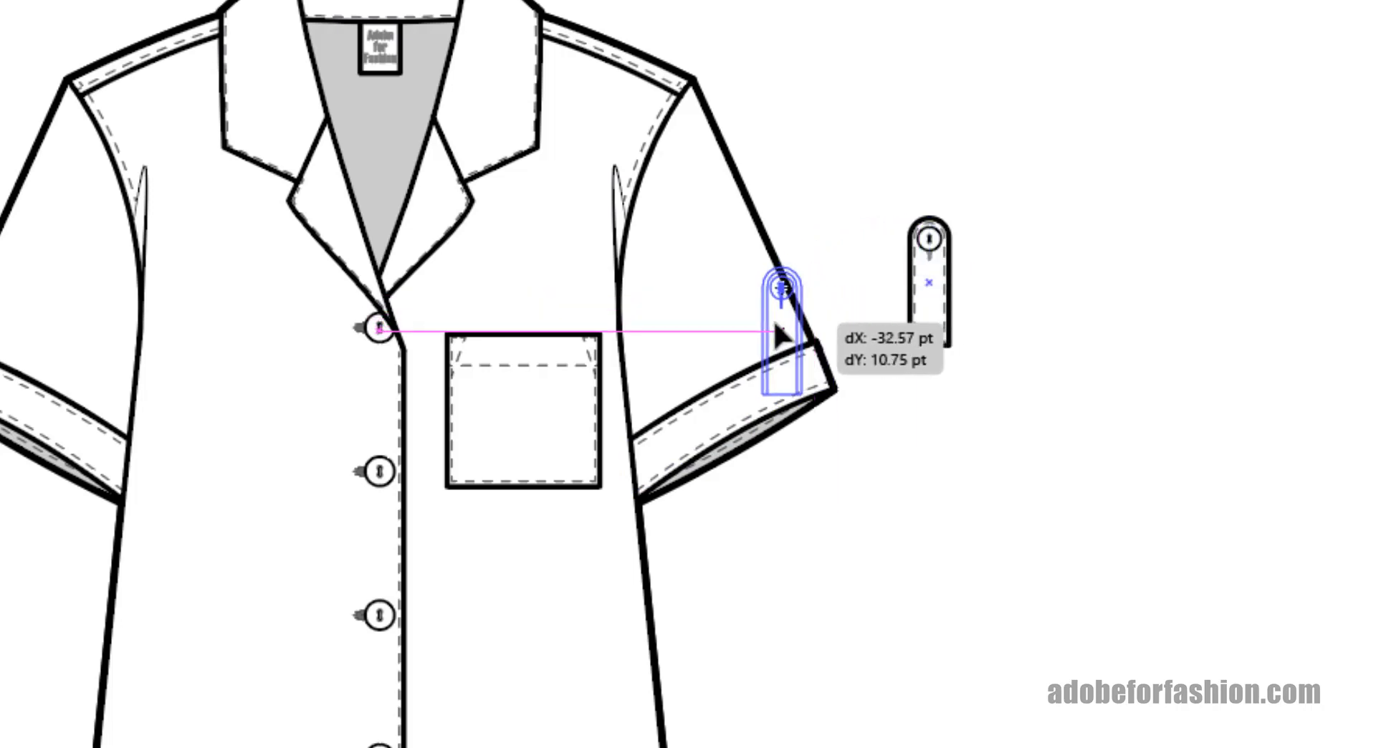
Drag the sleeve tab onto the shirt's sleeve.
drag(781, 325, 816, 395)
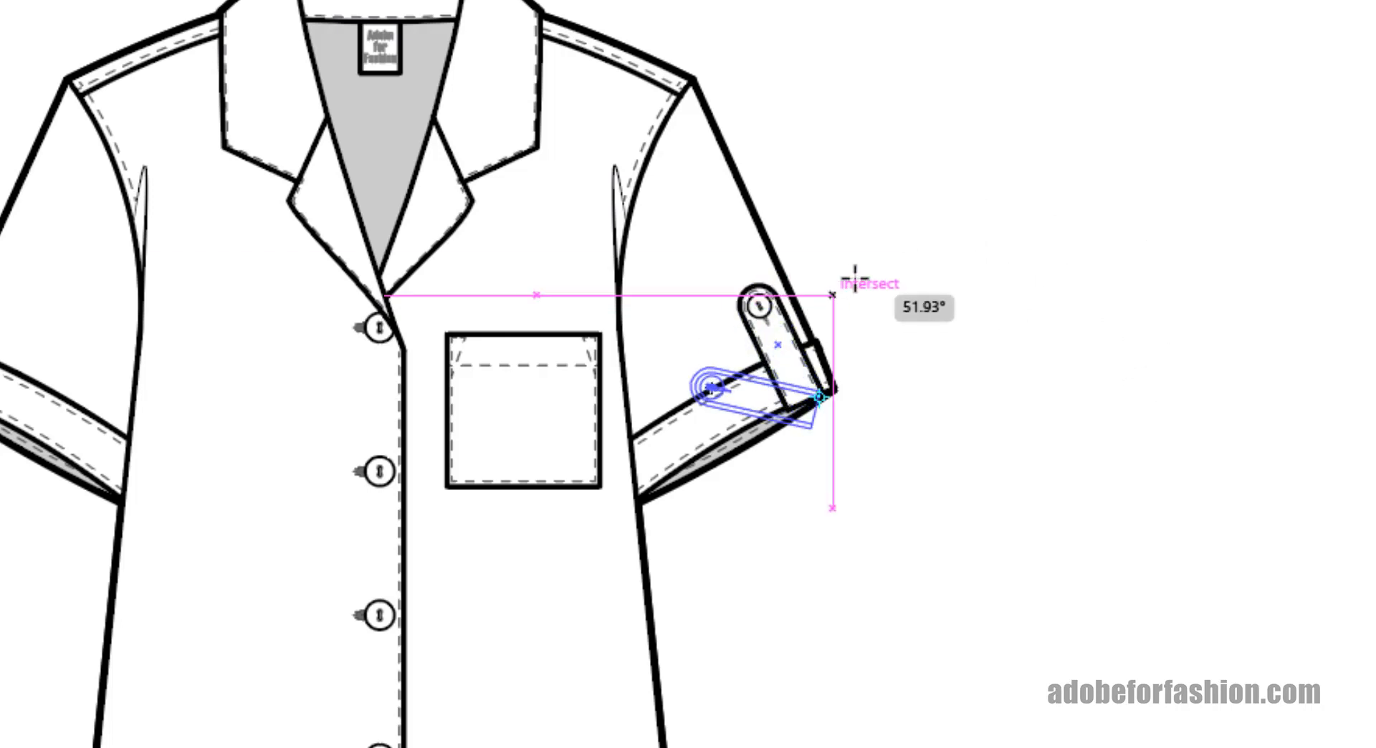